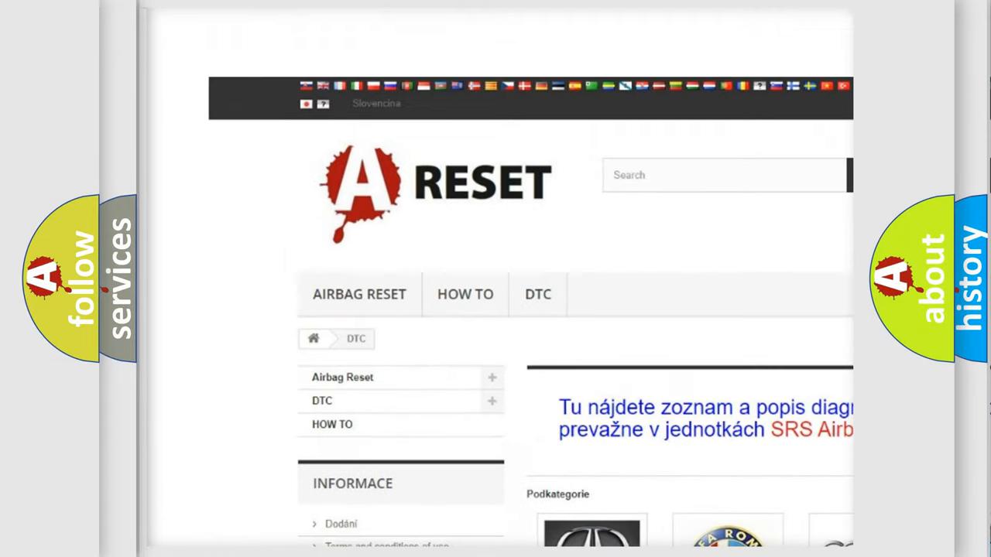
Open the Alfa Romeo DTC category and scroll its code list to C1003-14
{"action": "scroll", "scroll_direction": "down", "scroll_amount": 3}
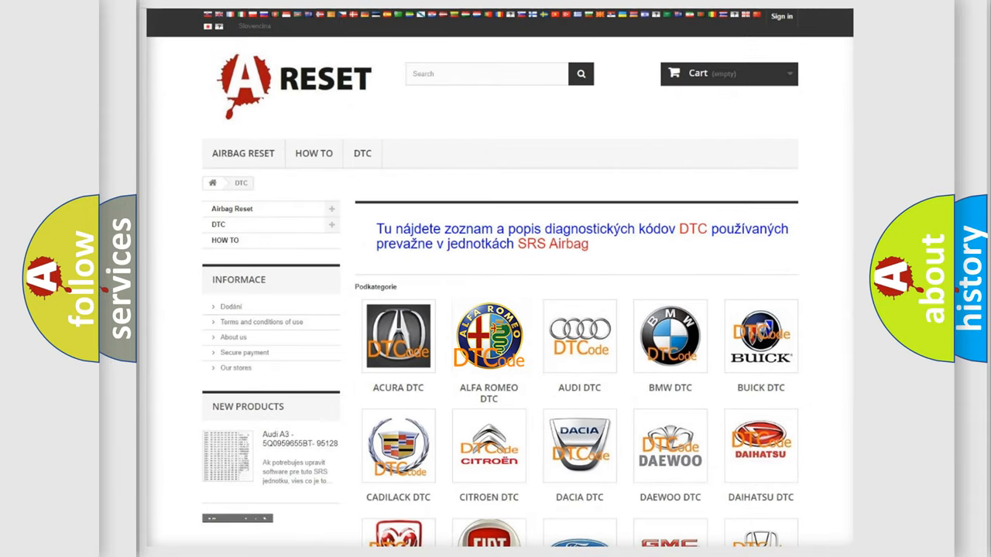
{"action": "left_click", "coordinate": [488, 336]}
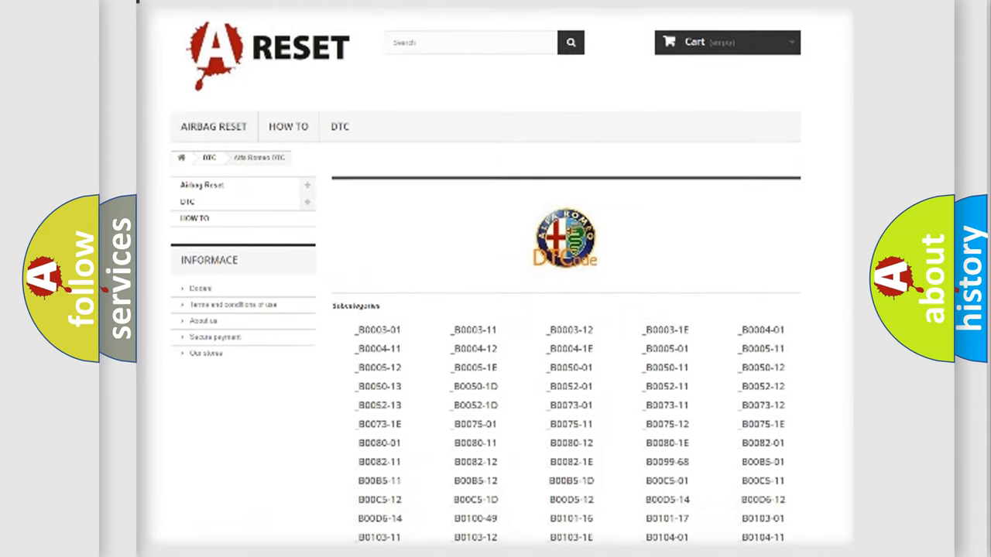
{"action": "scroll", "scroll_direction": "down", "scroll_amount": 3}
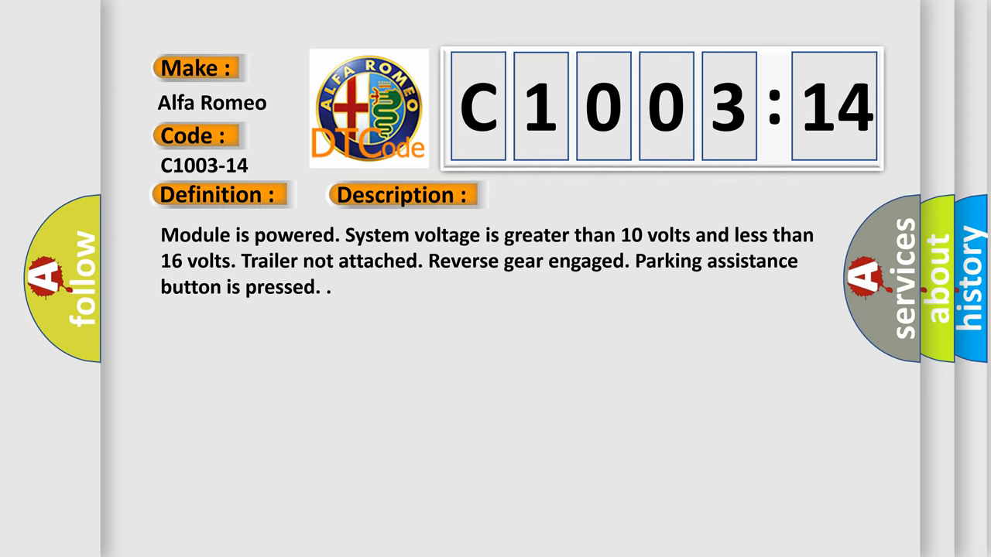
Advance to the C1003-14 Cause: circuit short to ground or open circuit
{"action": "left_click", "coordinate": [570, 194]}
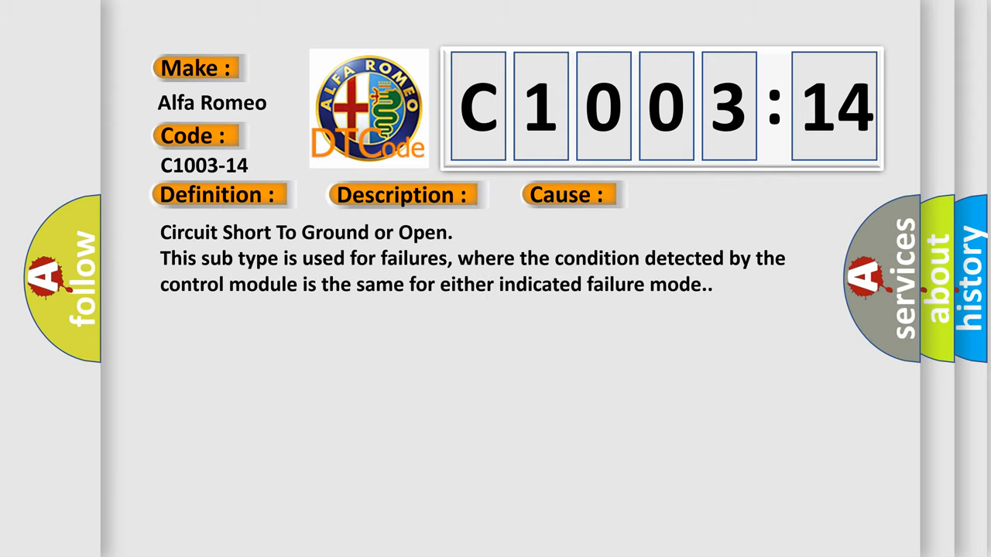